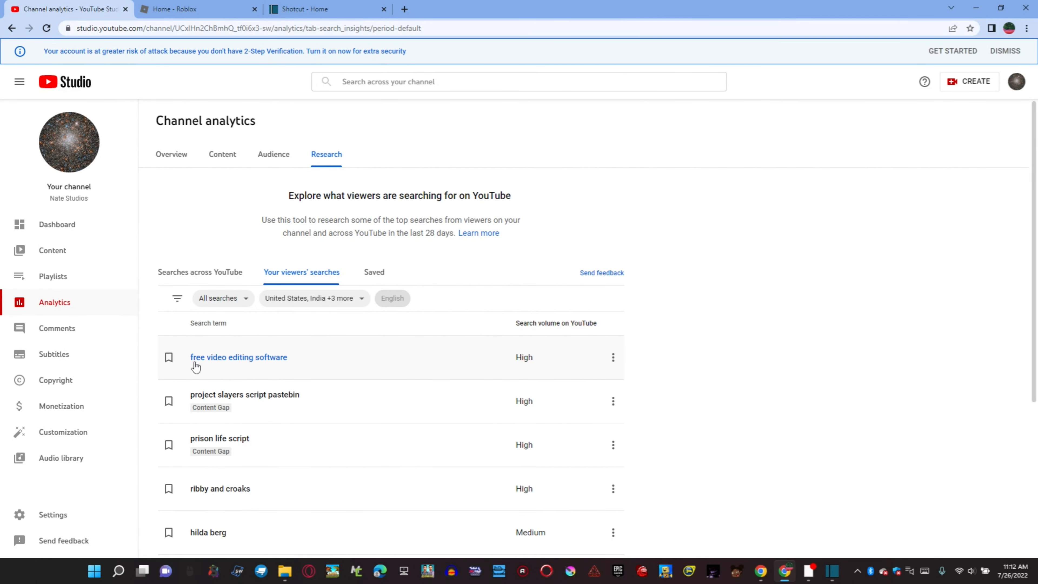
{"action": "mouse_move", "coordinate": [195, 366]}
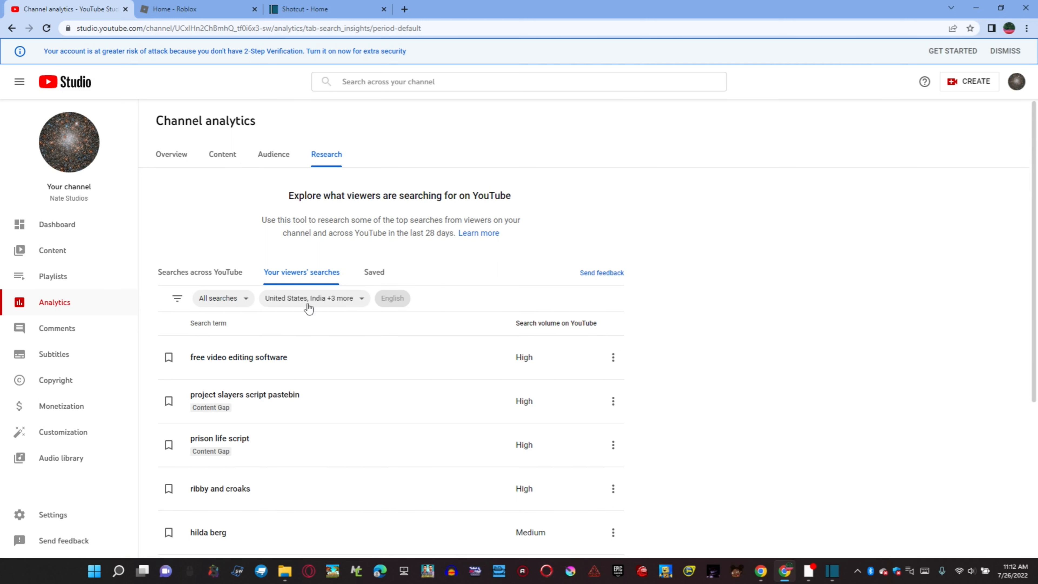
{"action": "mouse_move", "coordinate": [301, 272]}
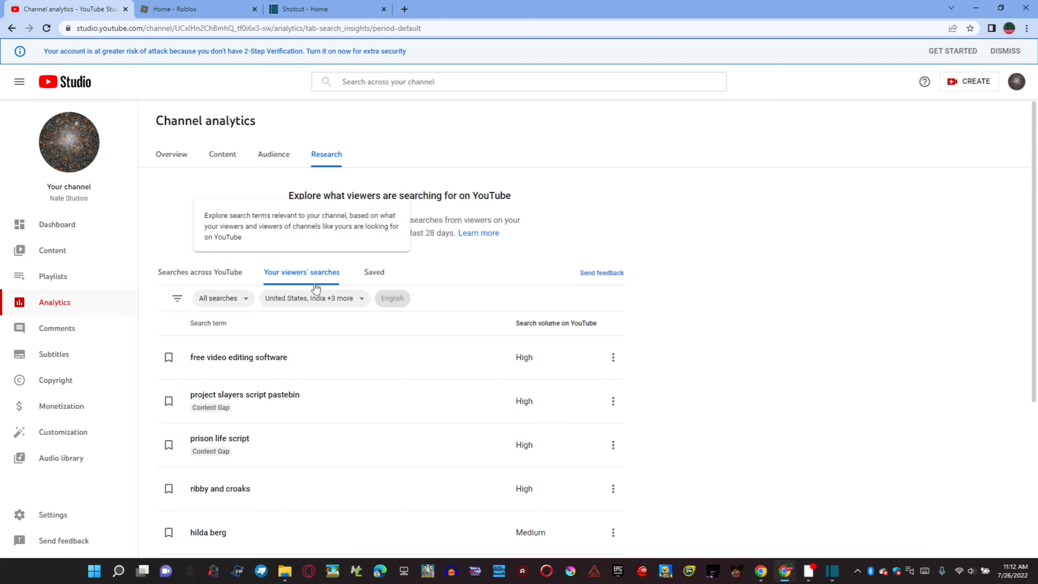
{"action": "mouse_move", "coordinate": [163, 403]}
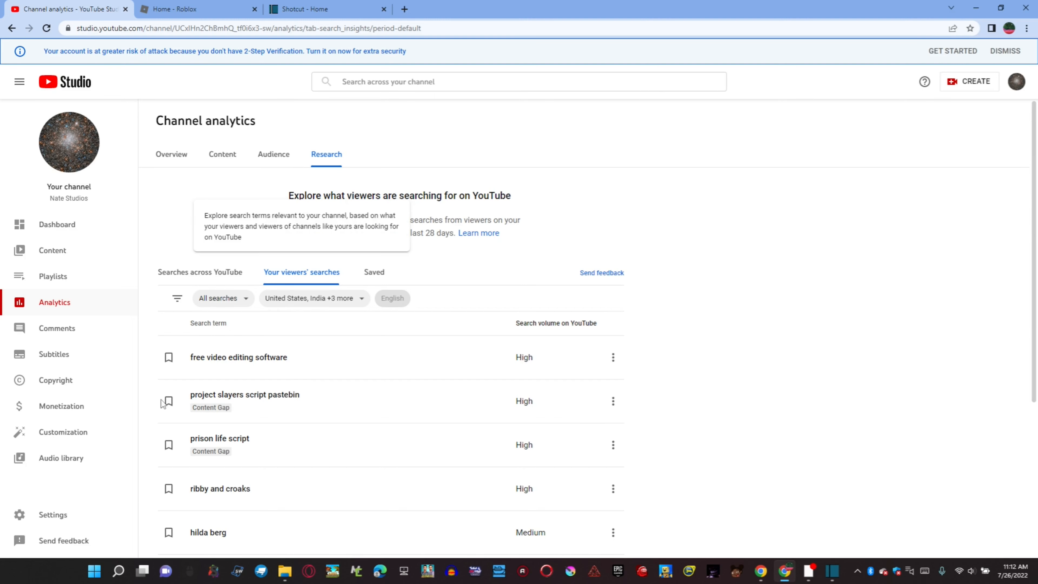
Switch from YouTube Studio analytics to the Shotcut homepage tab (shotcut.org).
{"action": "right_click", "coordinate": [325, 8]}
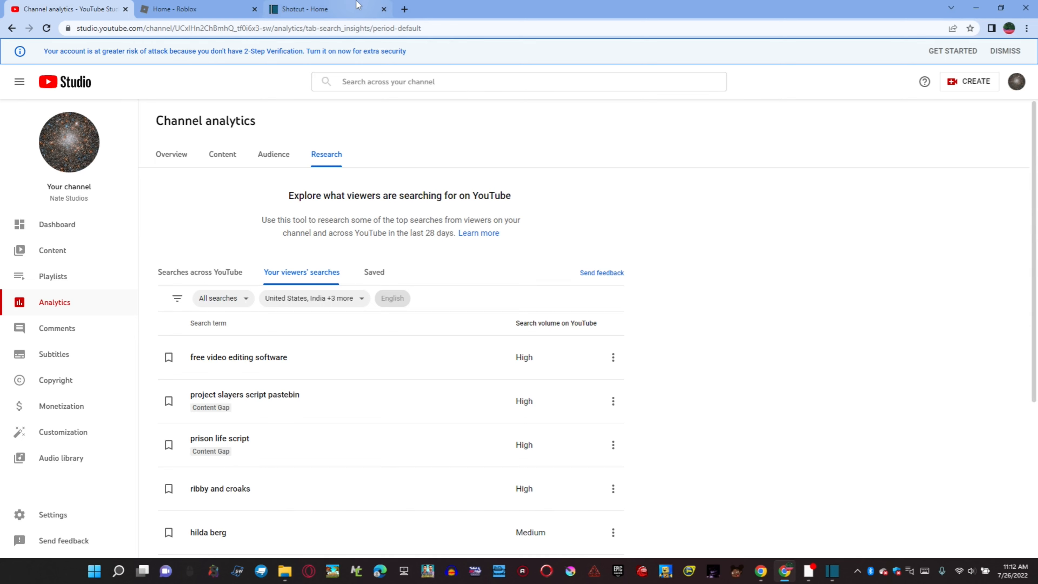
{"action": "left_click", "coordinate": [306, 8]}
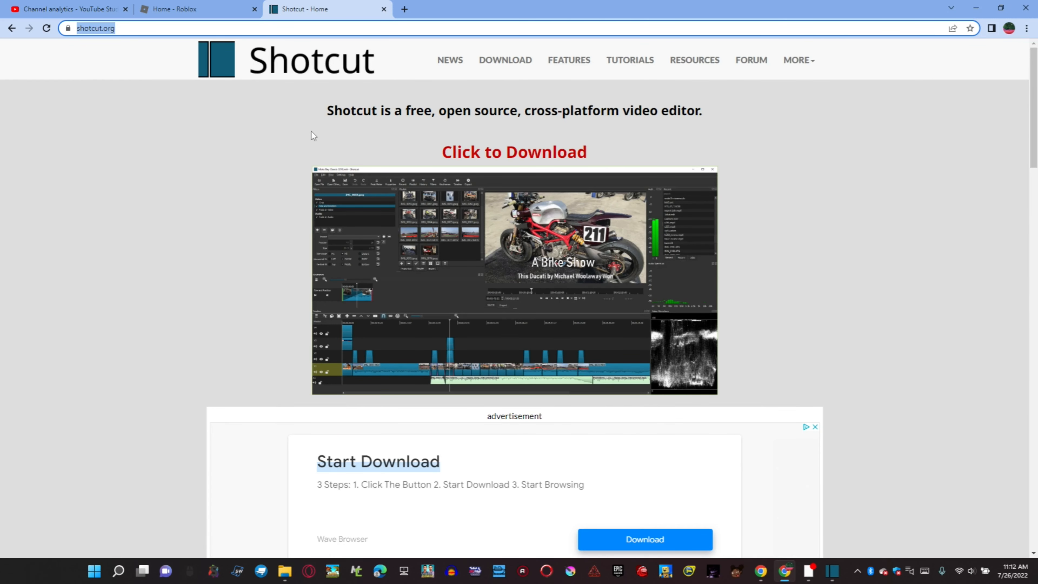
{"action": "mouse_move", "coordinate": [307, 88]}
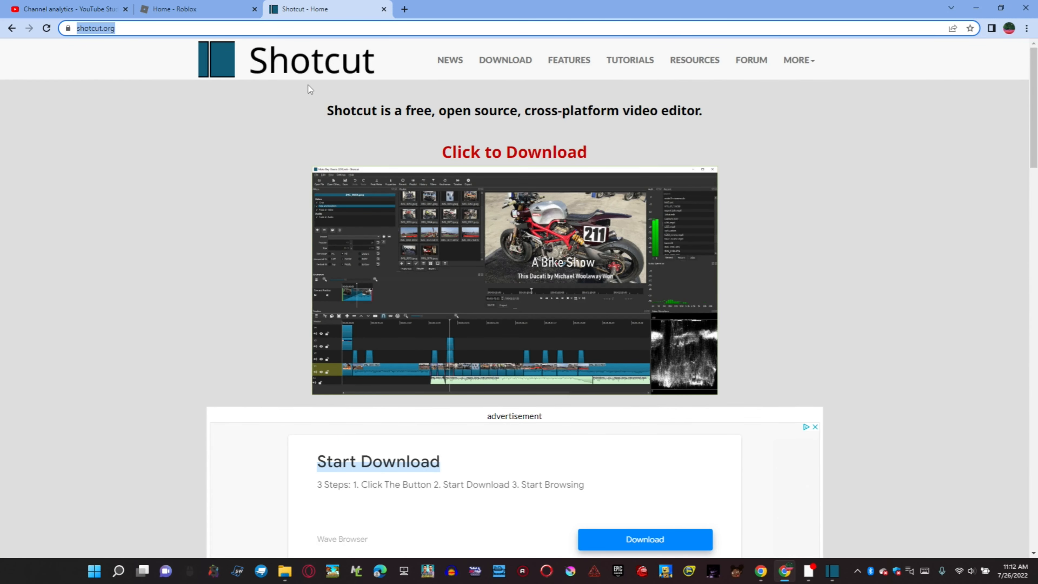
{"action": "mouse_move", "coordinate": [606, 159]}
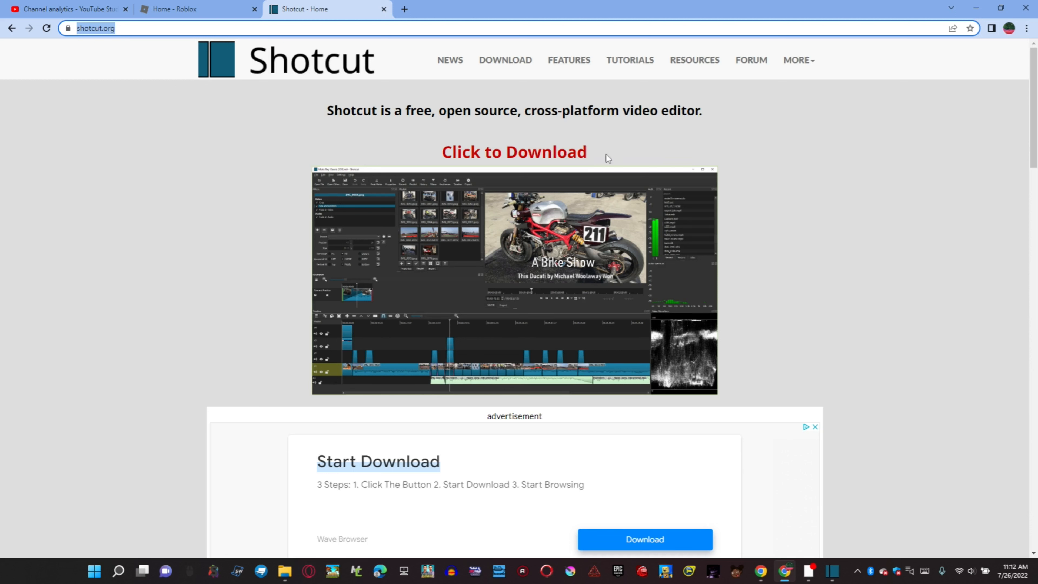
{"action": "mouse_move", "coordinate": [481, 230]}
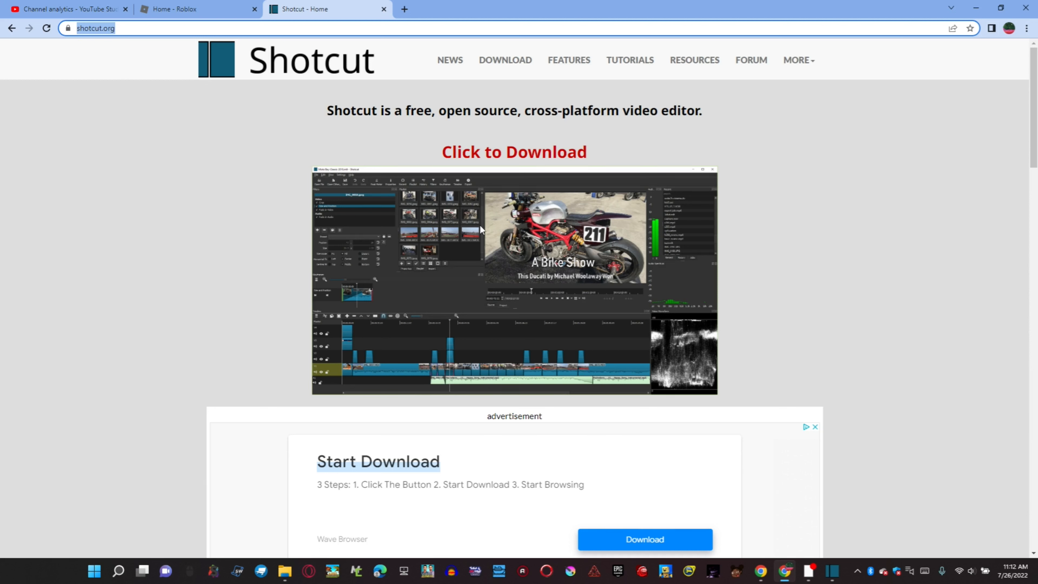
{"action": "mouse_move", "coordinate": [60, 525]}
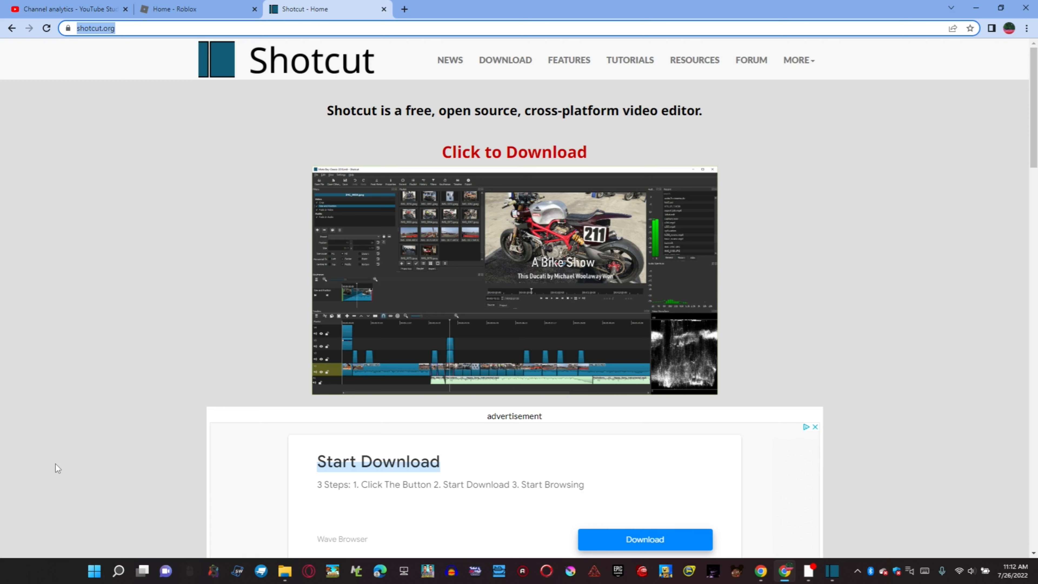
{"action": "mouse_move", "coordinate": [81, 344]}
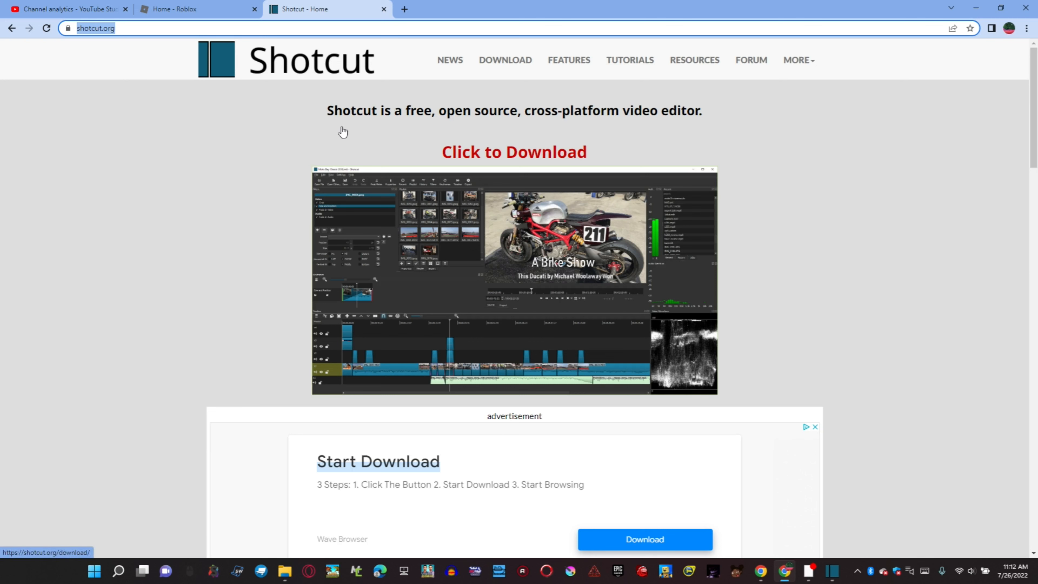
{"action": "left_click", "coordinate": [192, 9]}
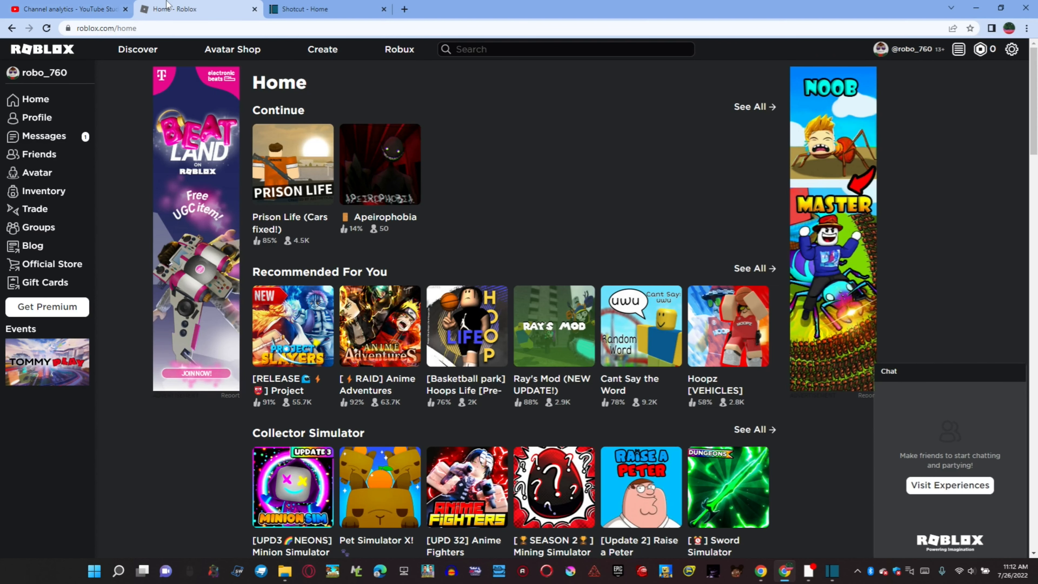
{"action": "left_click", "coordinate": [324, 8]}
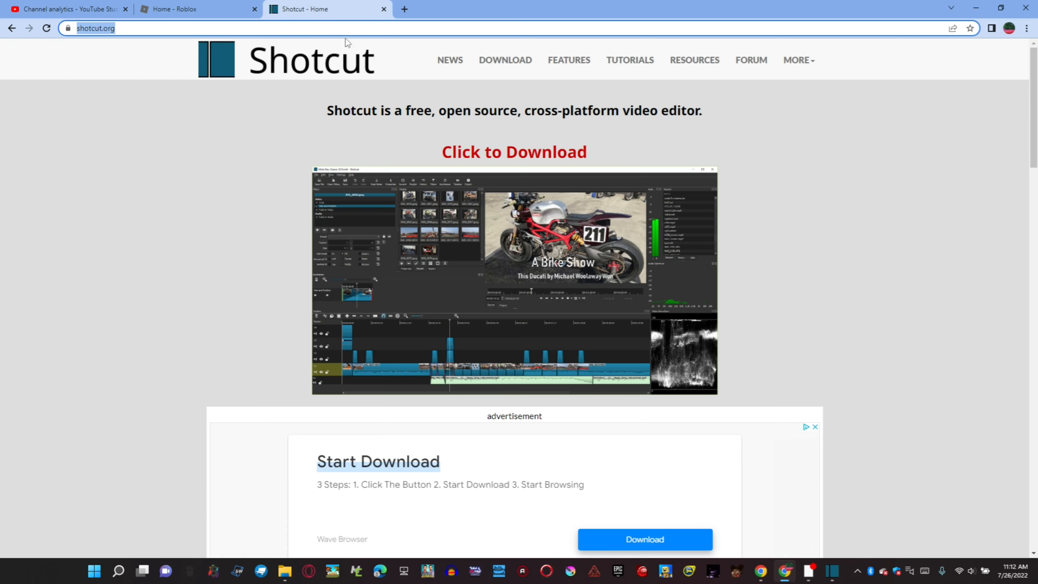
{"action": "mouse_move", "coordinate": [319, 112]}
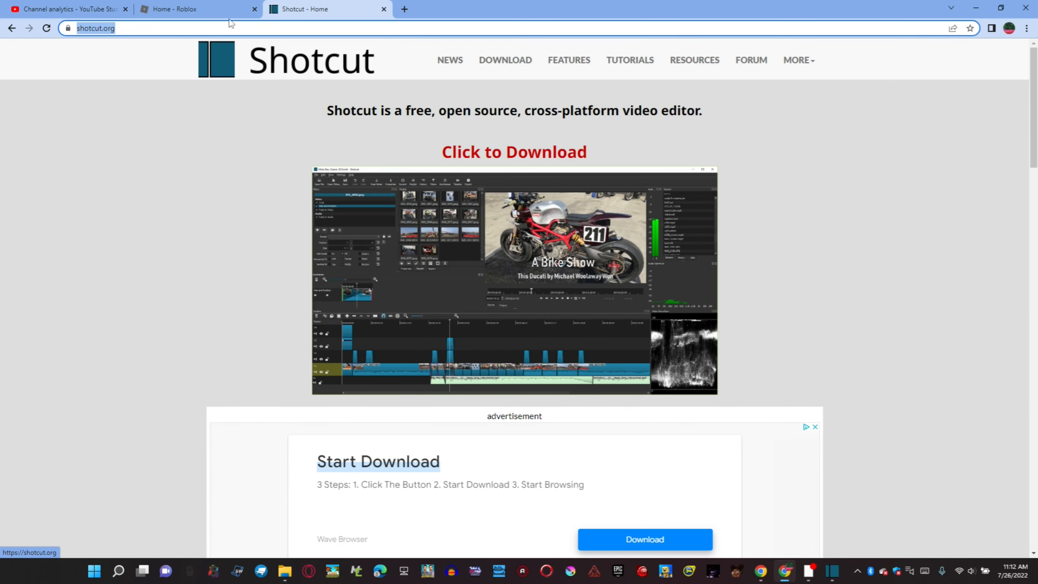
{"action": "left_click", "coordinate": [183, 9]}
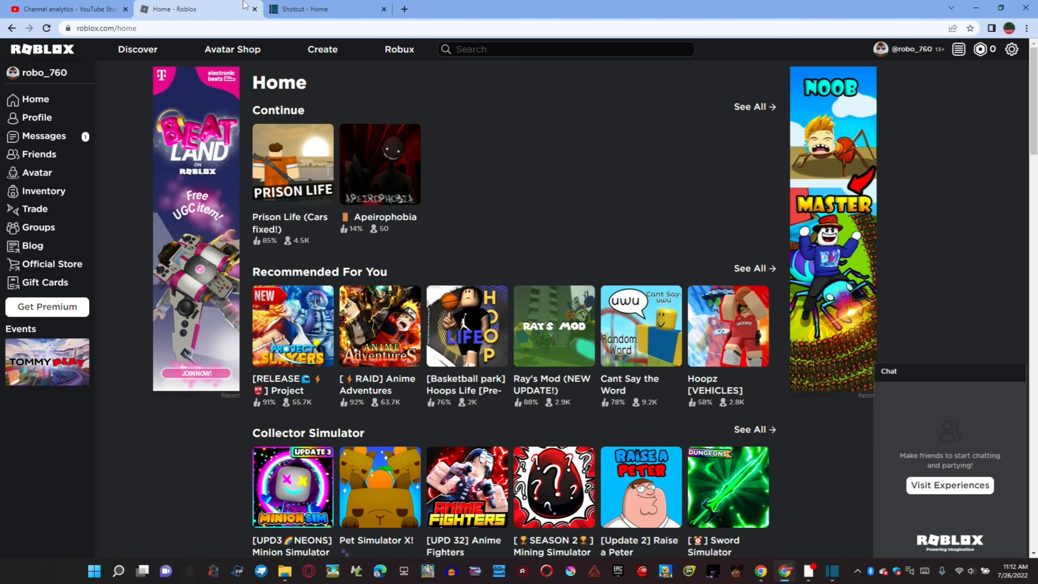
{"action": "left_click", "coordinate": [66, 9]}
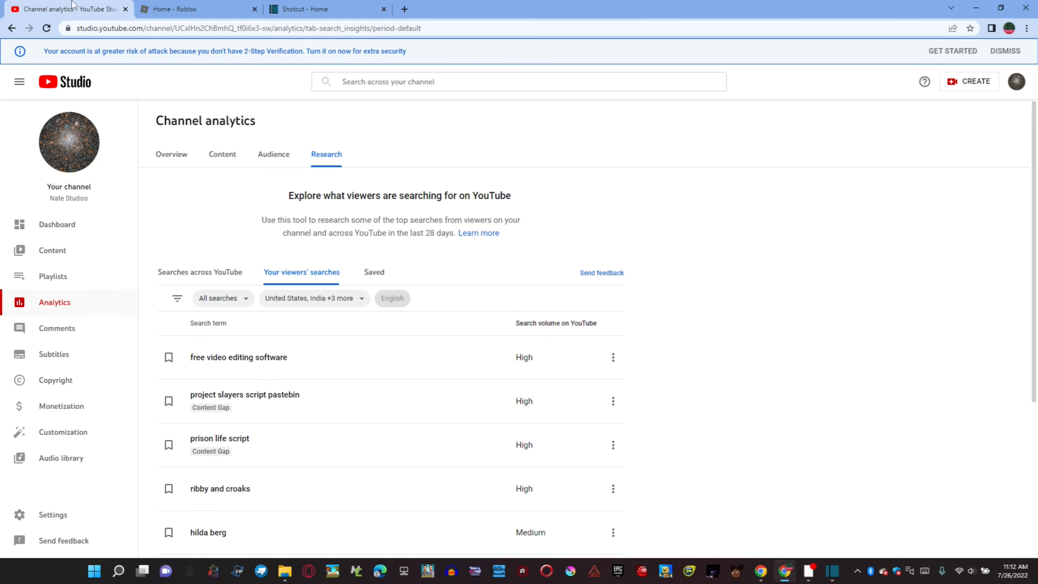
{"action": "left_click", "coordinate": [322, 8]}
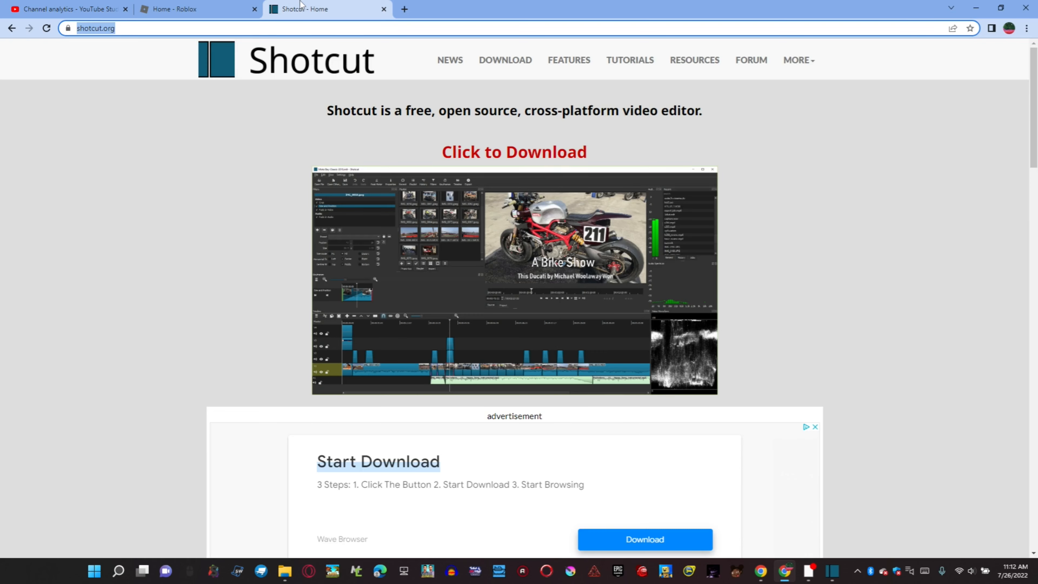
{"action": "mouse_move", "coordinate": [892, 547]}
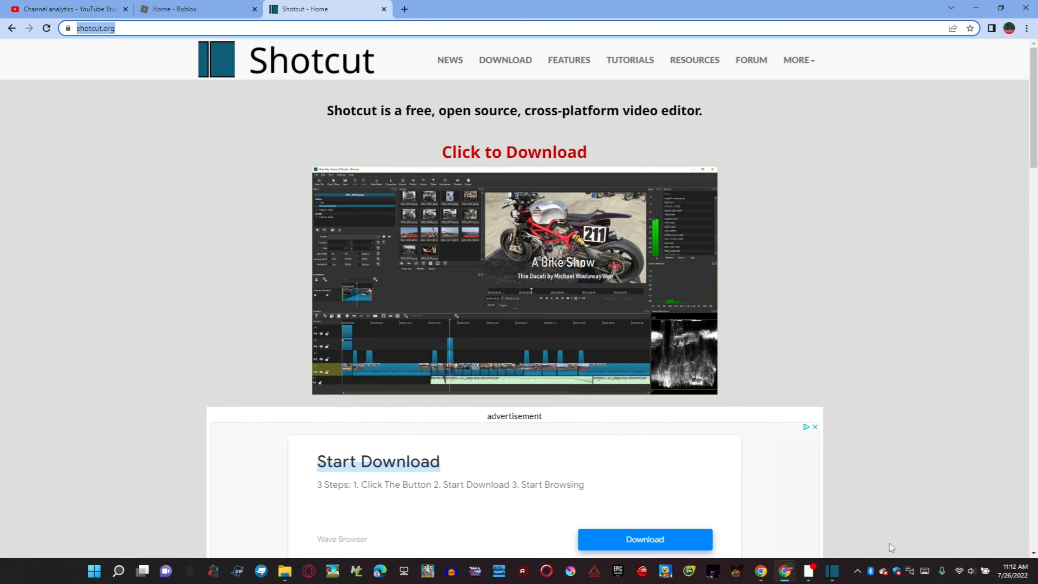